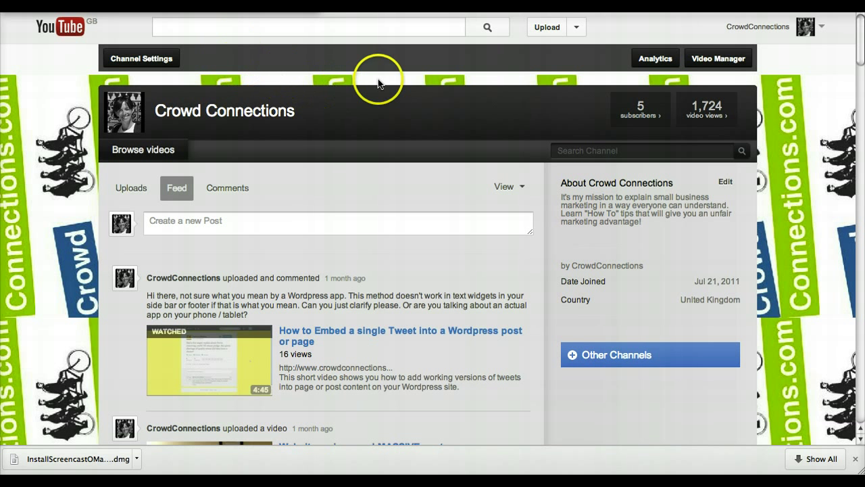
mouse_move(768, 80)
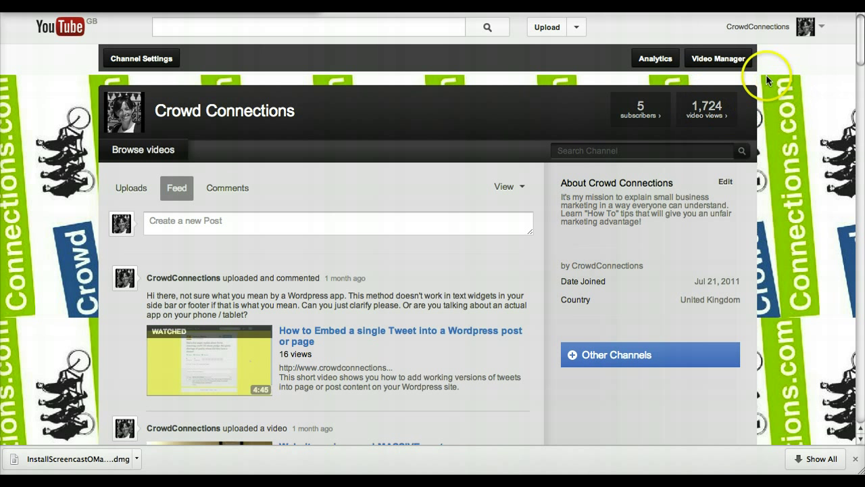
mouse_move(719, 60)
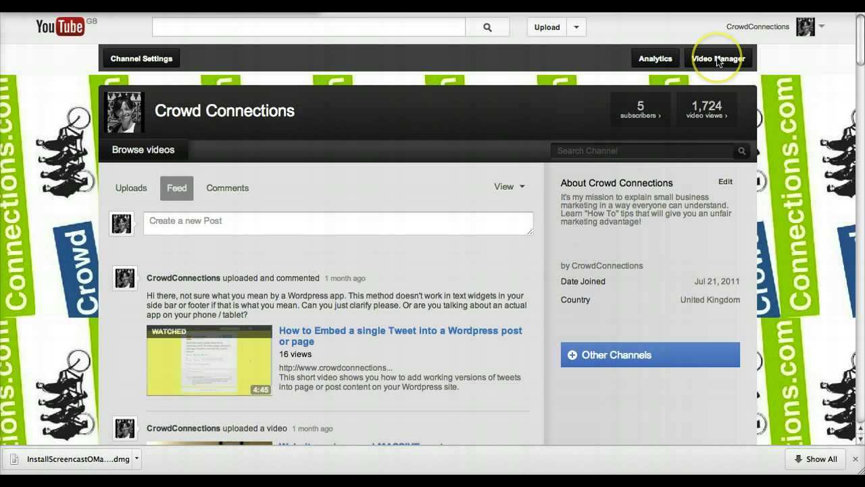
Open the Crowd Connections channel's Video Manager from the channel page.
left_click(718, 58)
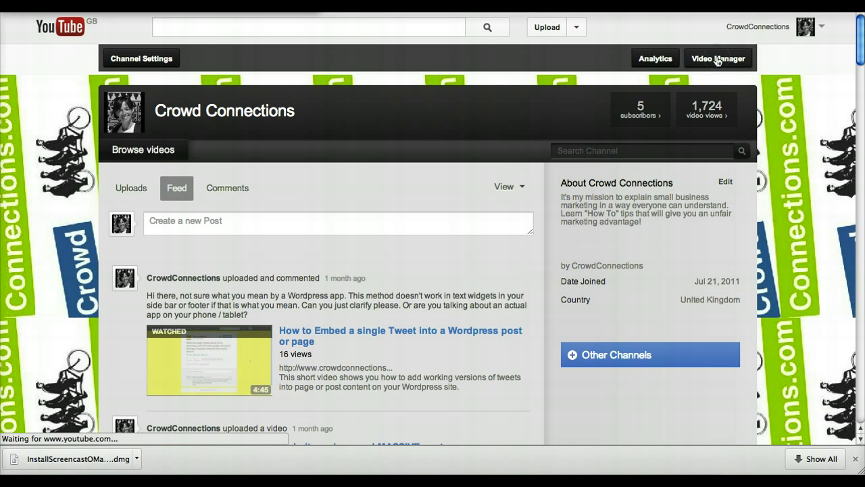
left_click(718, 58)
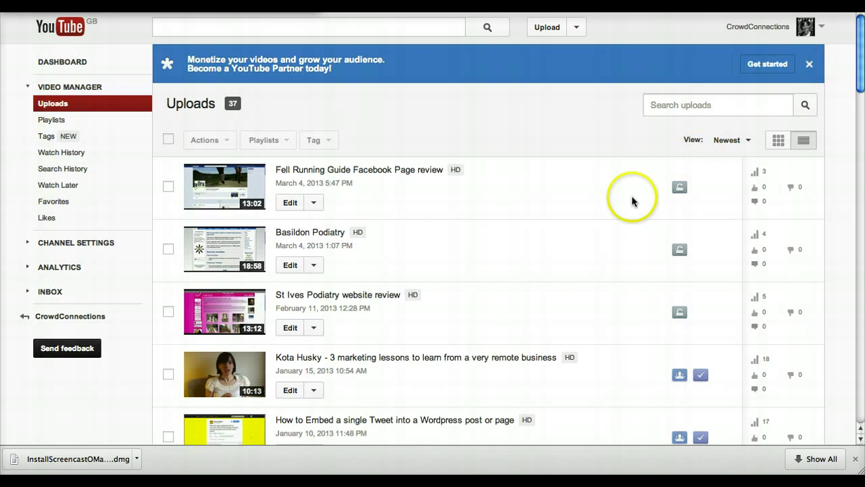
scroll("down", 3)
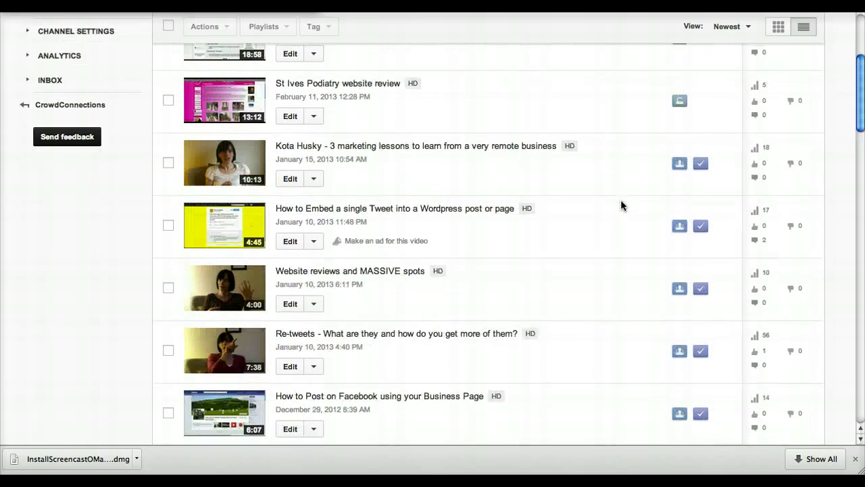
scroll("up", 3)
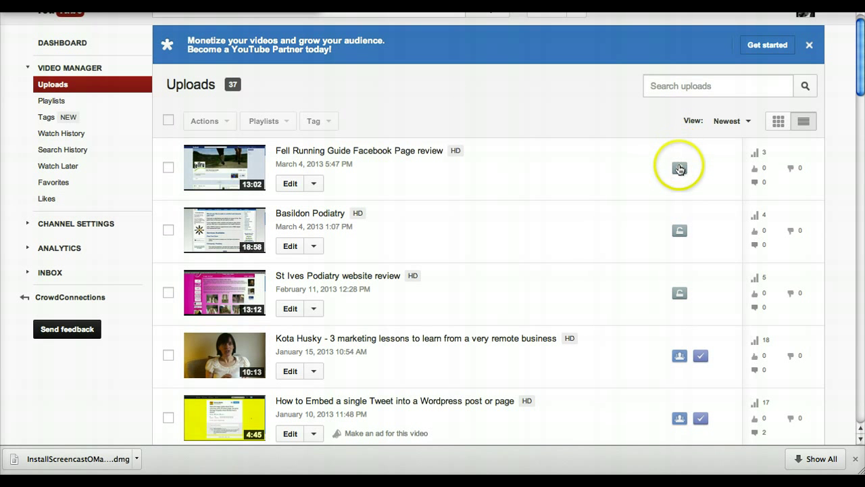
scroll("down", 3)
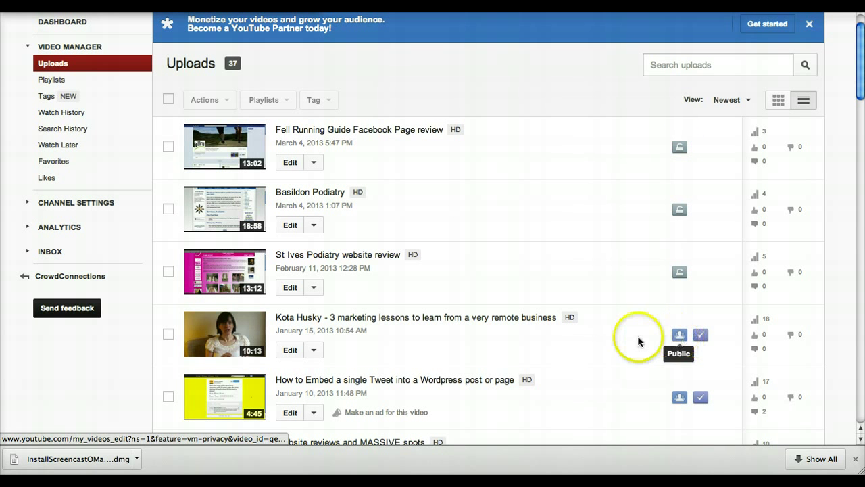
scroll("down", 3)
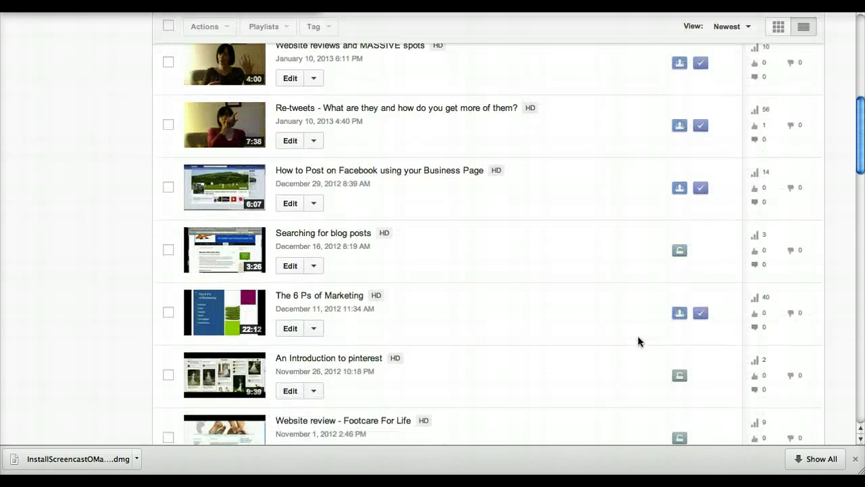
scroll("down", 3)
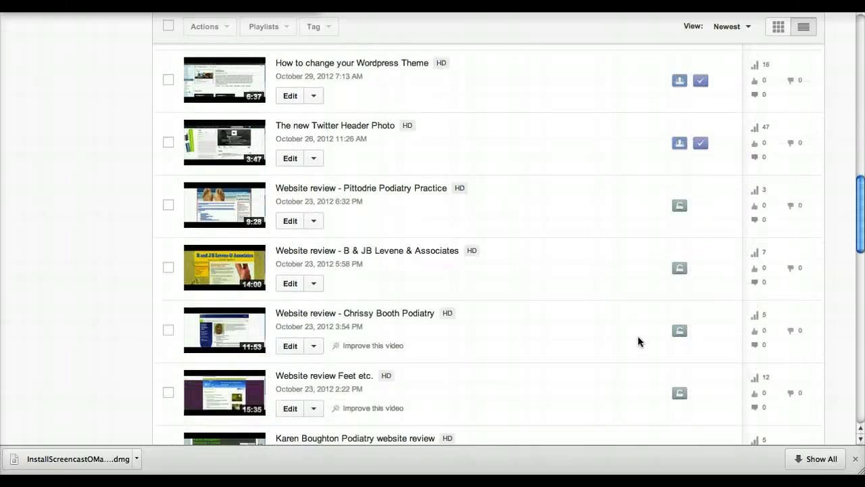
scroll("down", 3)
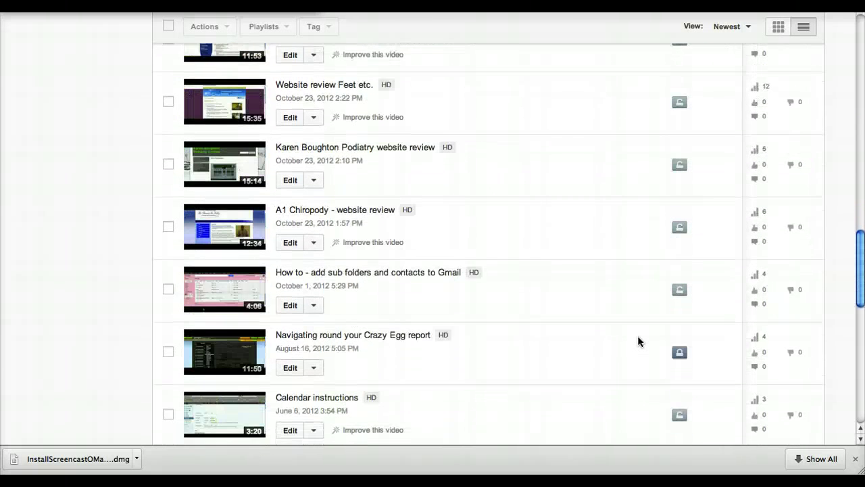
scroll("down", 3)
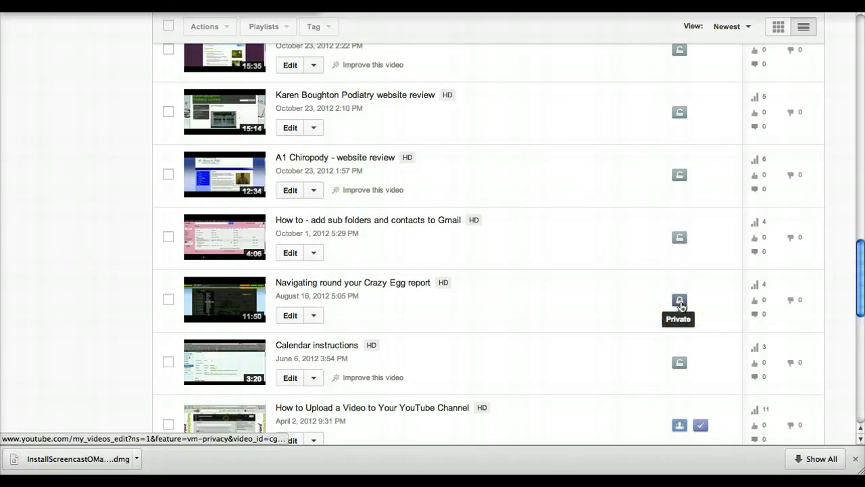
mouse_move(575, 307)
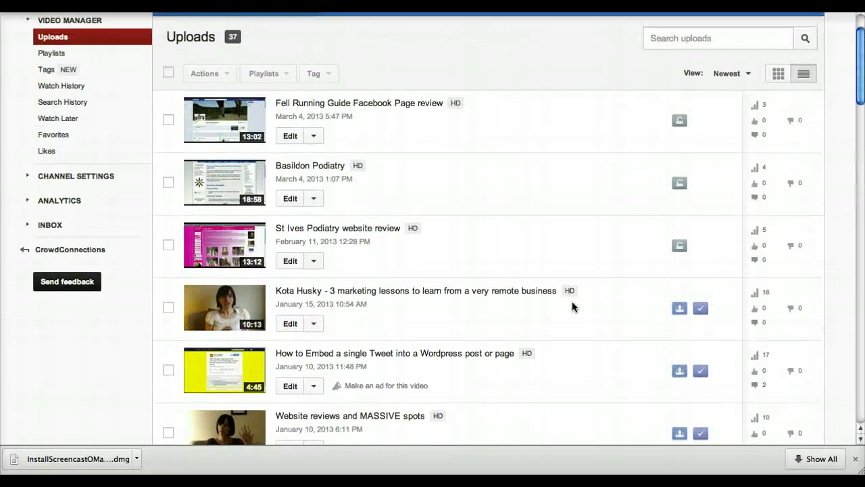
mouse_move(679, 308)
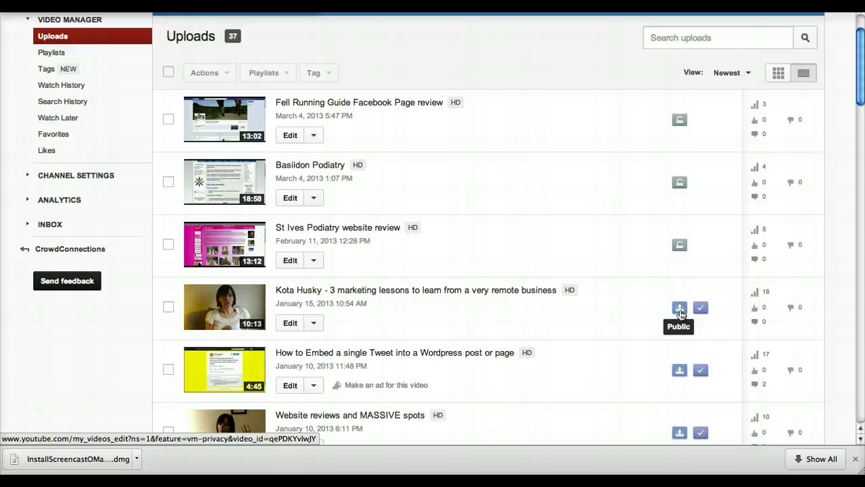
mouse_move(662, 262)
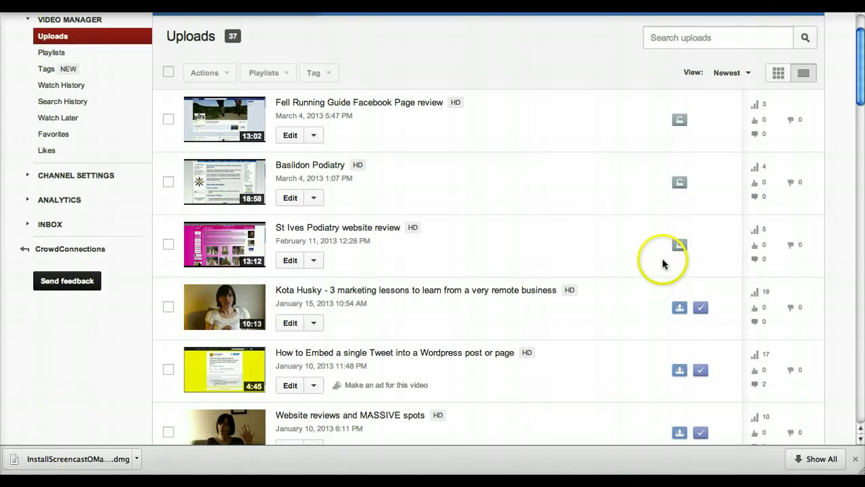
mouse_move(680, 246)
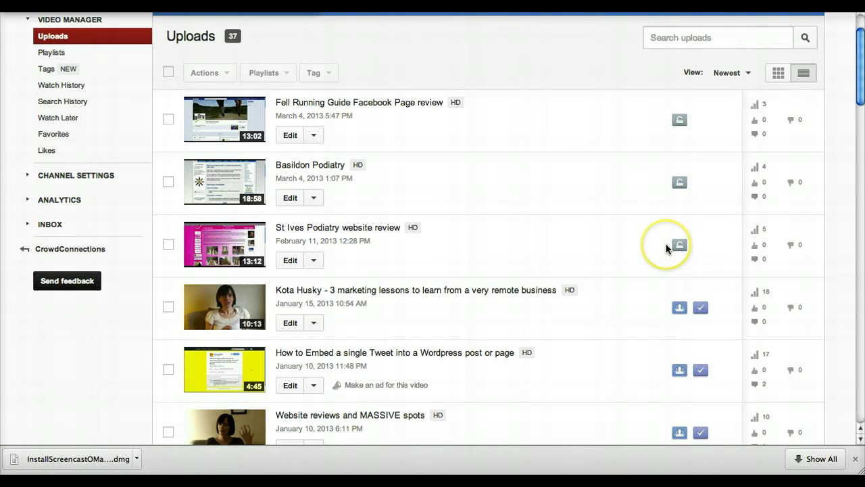
scroll("down", 3)
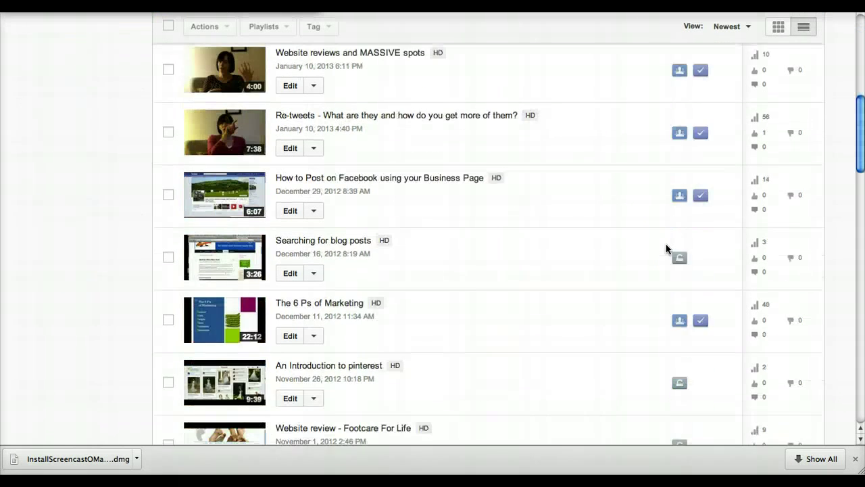
scroll("down", 3)
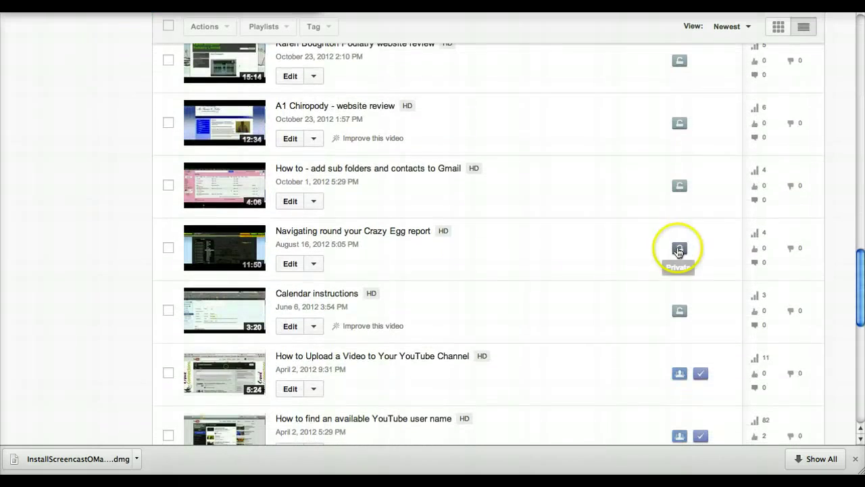
mouse_move(696, 251)
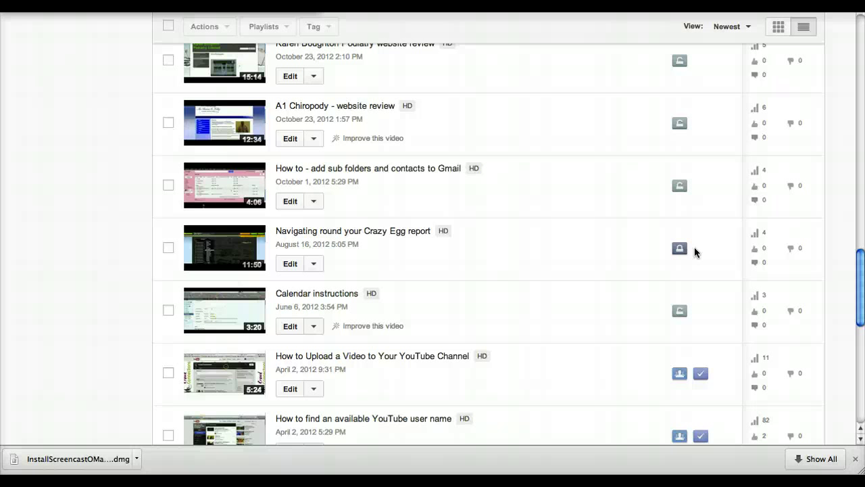
mouse_move(679, 247)
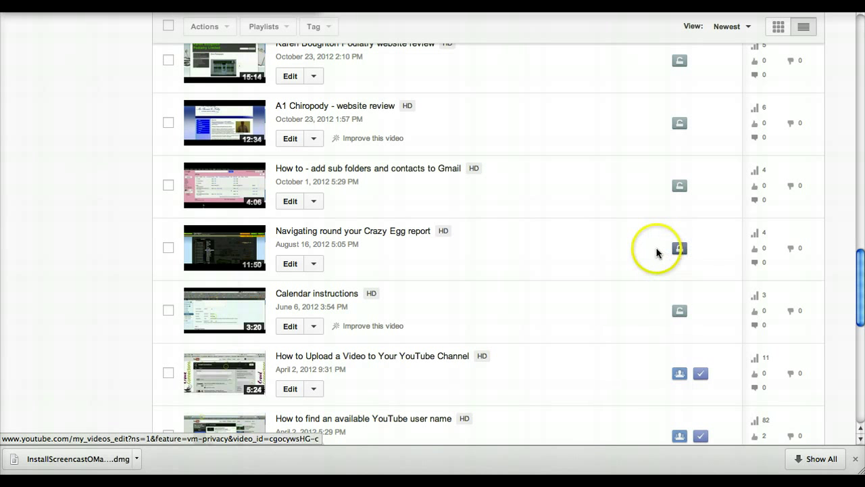
scroll("down", 3)
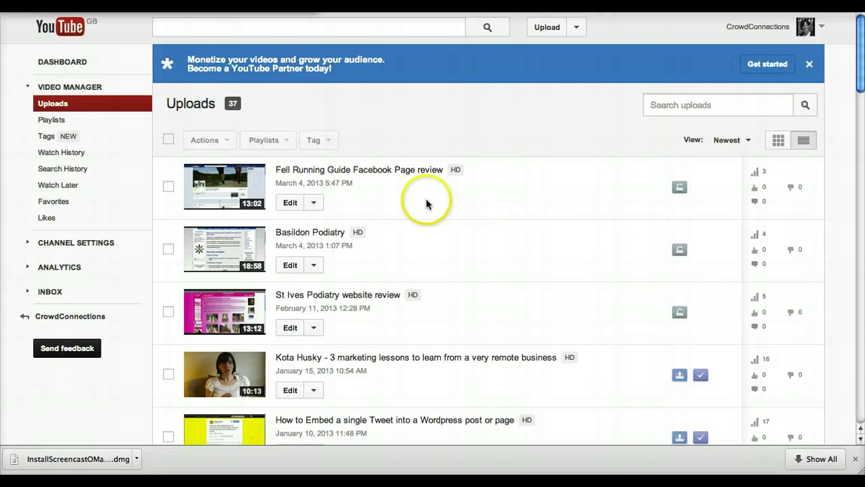
mouse_move(289, 202)
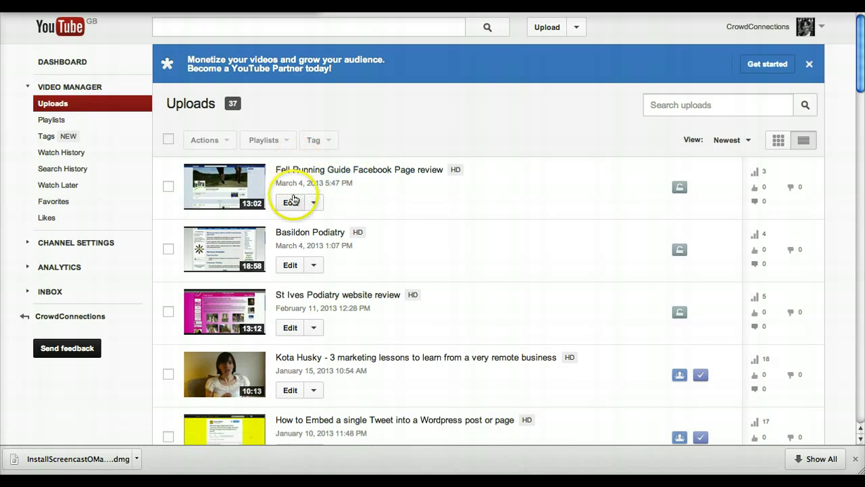
Edit 'Fell Running Guide Facebook Page review' and scroll down to its privacy settings.
left_click(290, 202)
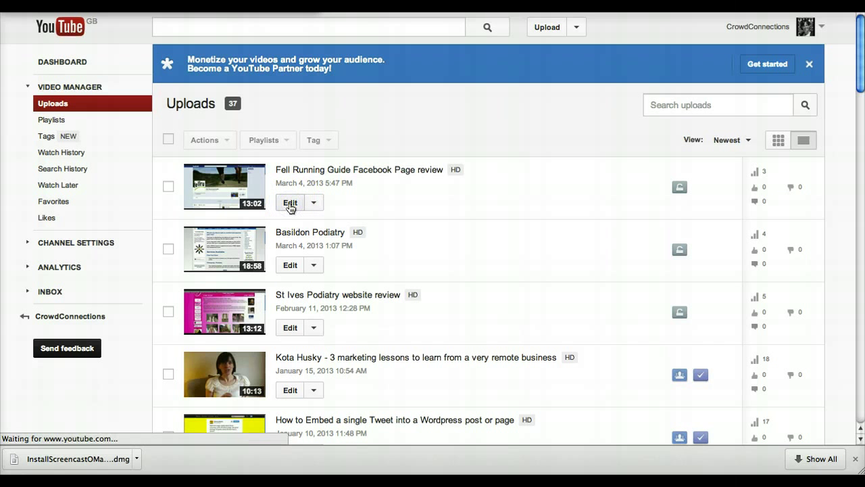
left_click(289, 203)
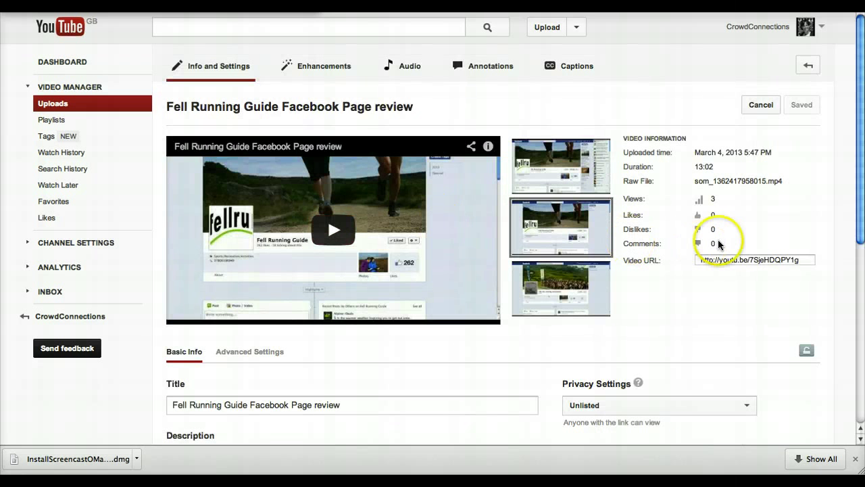
scroll("down", 3)
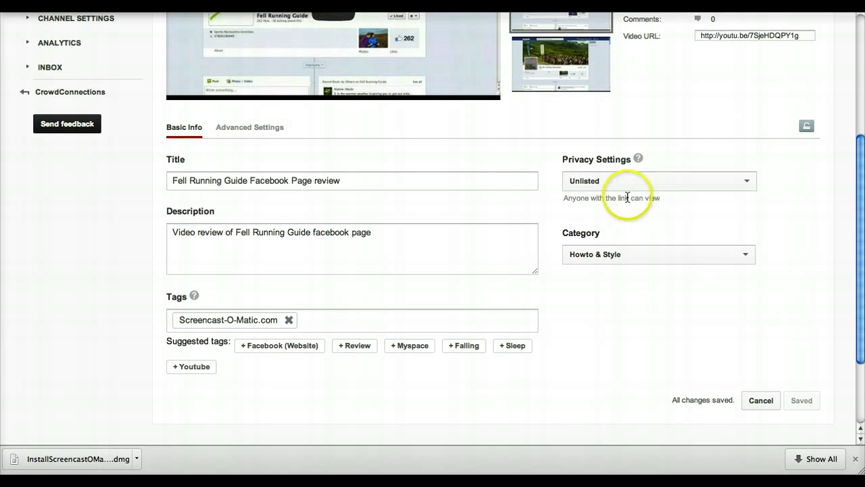
mouse_move(576, 207)
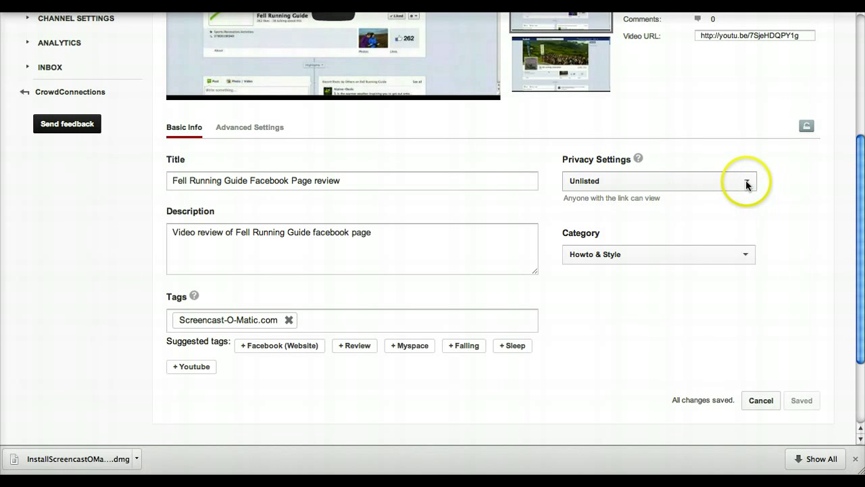
Set the Fell Running Guide video's privacy dropdown to Private.
left_click(746, 181)
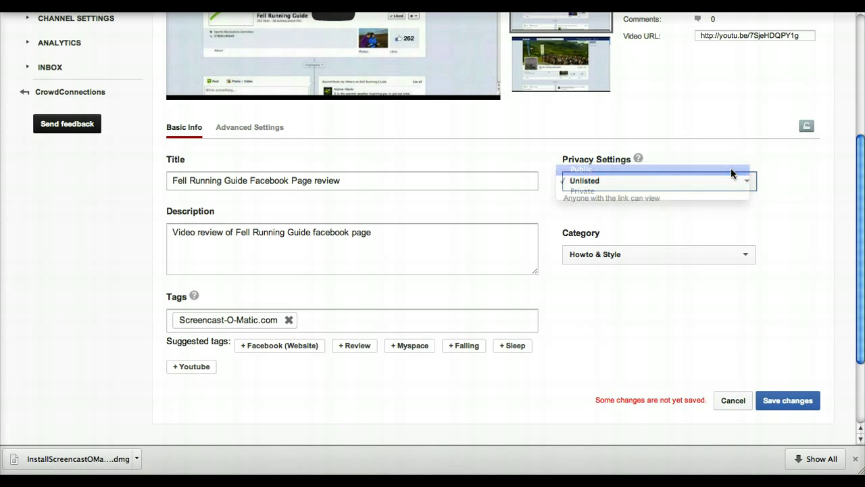
left_click(581, 169)
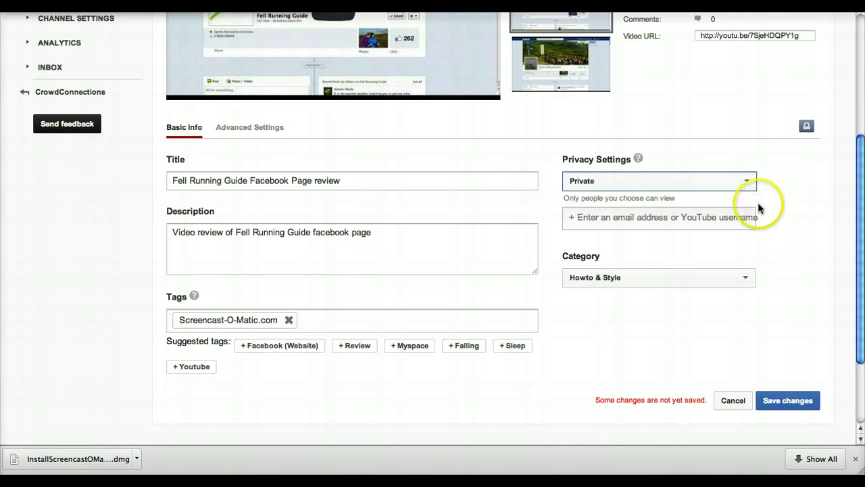
Choose Unlisted from the Fell Running Guide video's privacy dropdown.
left_click(658, 180)
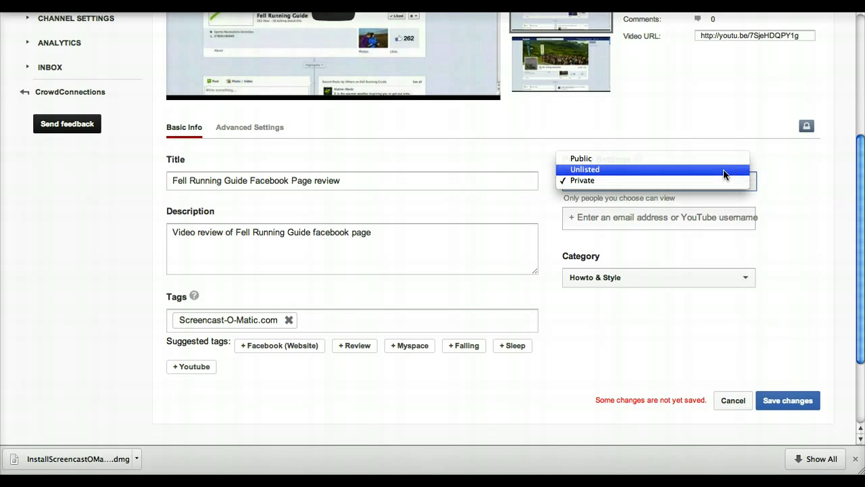
left_click(584, 169)
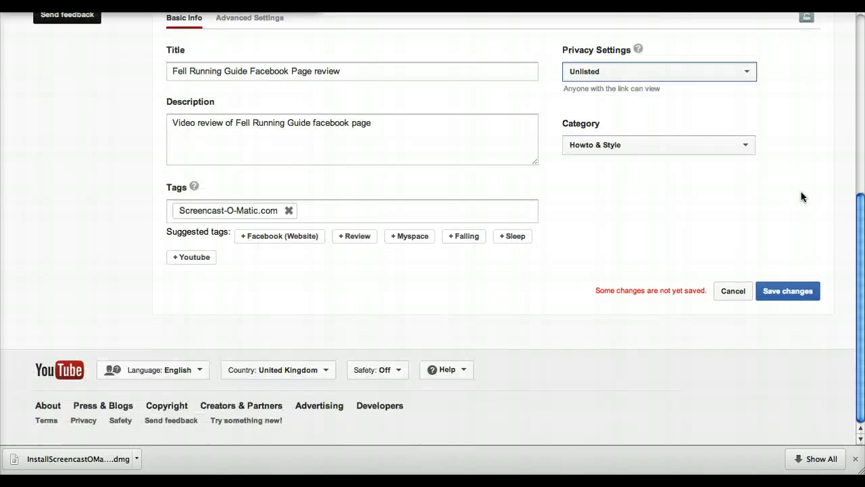
mouse_move(825, 331)
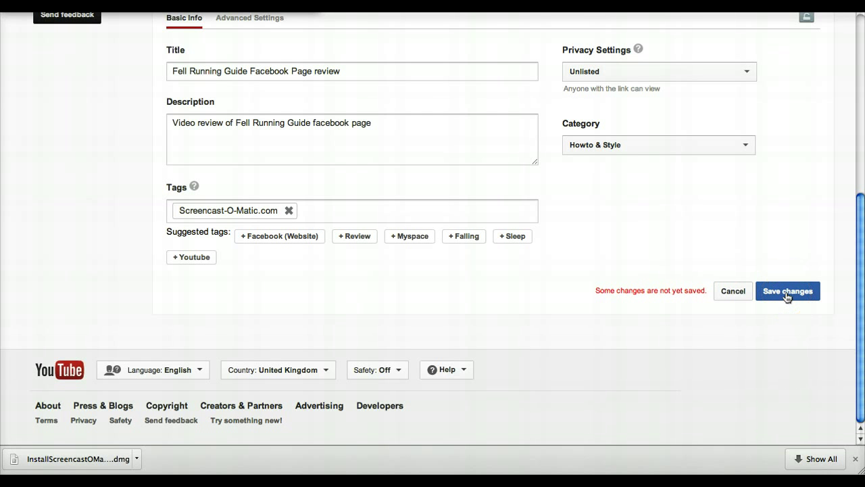
mouse_move(752, 263)
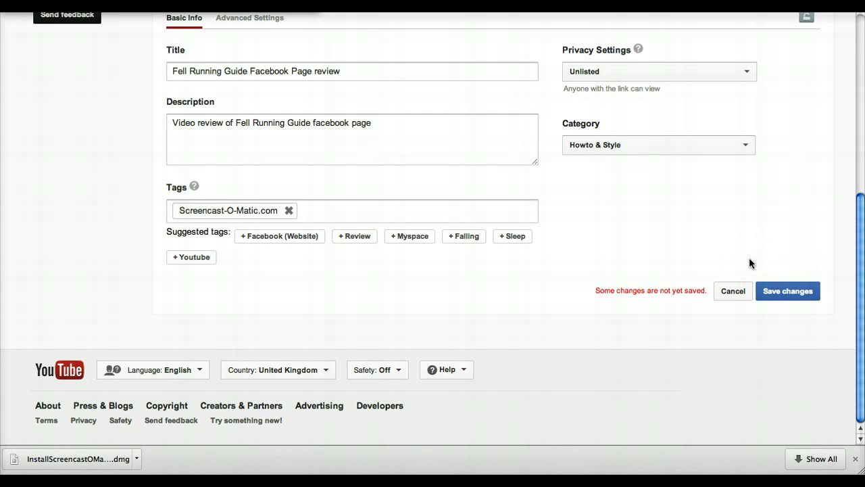